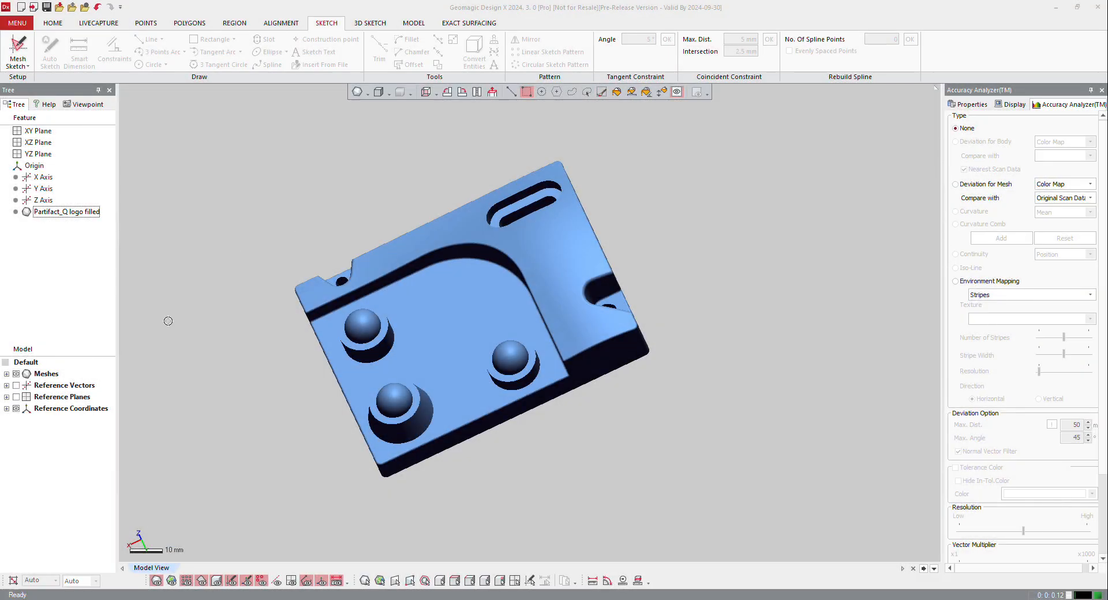
mouse_move(219, 460)
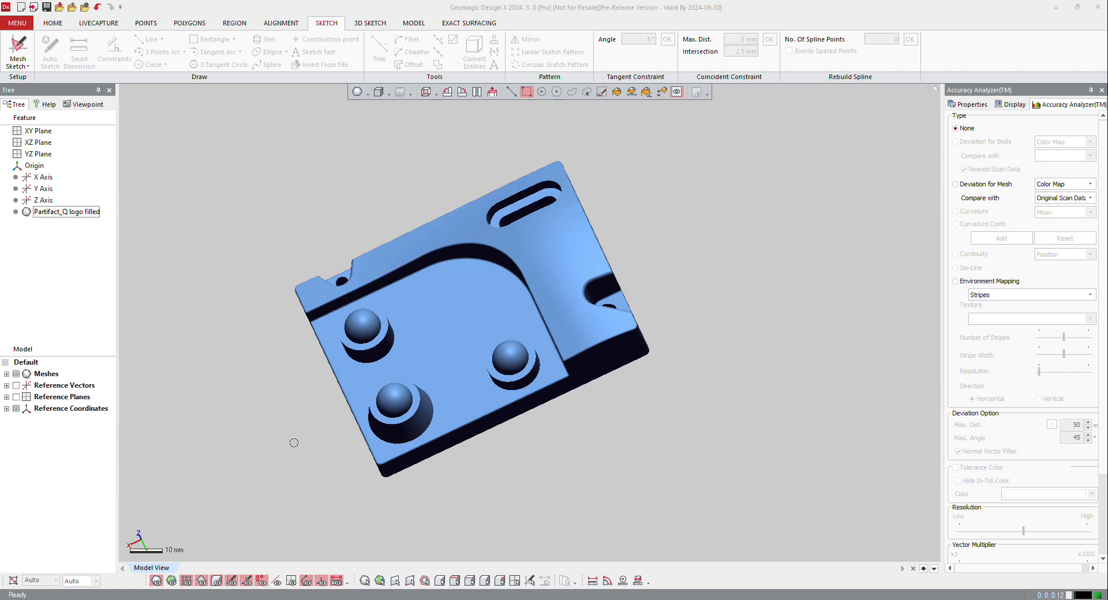
mouse_move(246, 472)
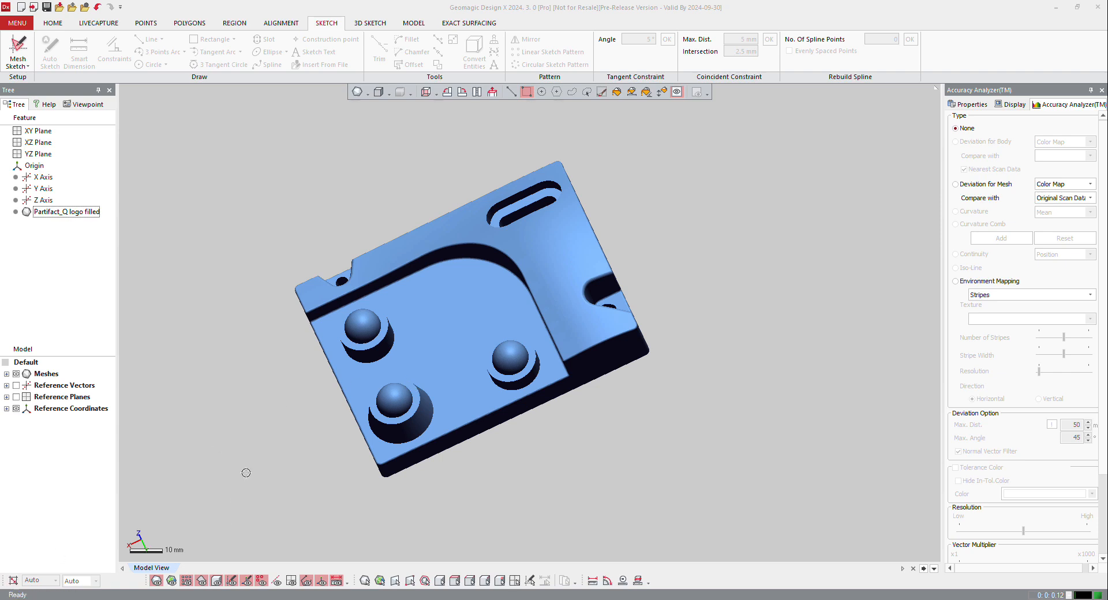
mouse_move(322, 417)
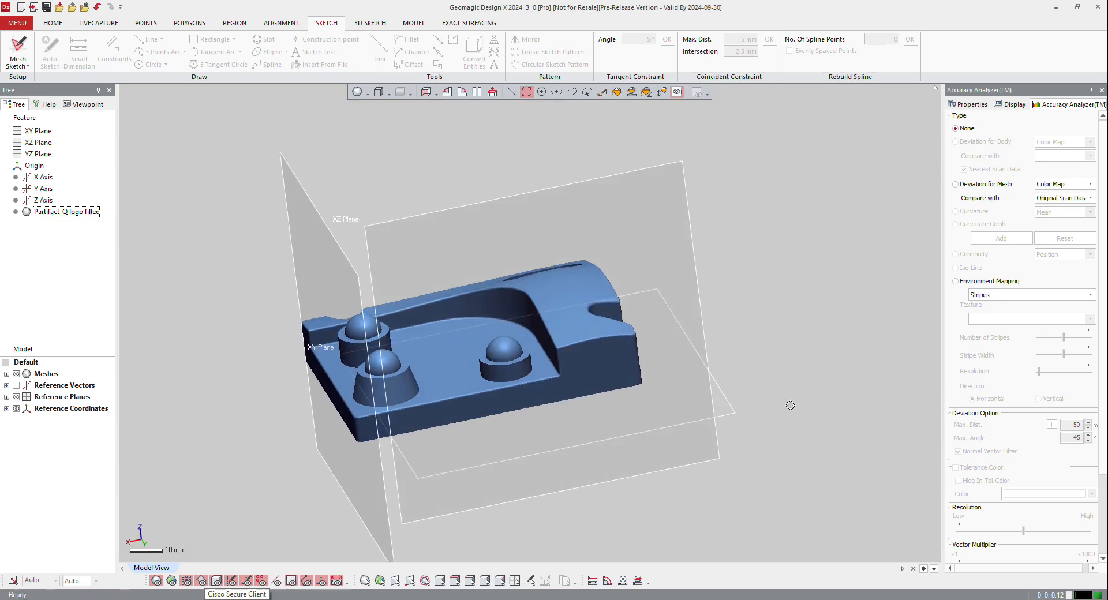
Start a mesh sketch on the XY Plane and accept the planar section polyline setup
click(38, 131)
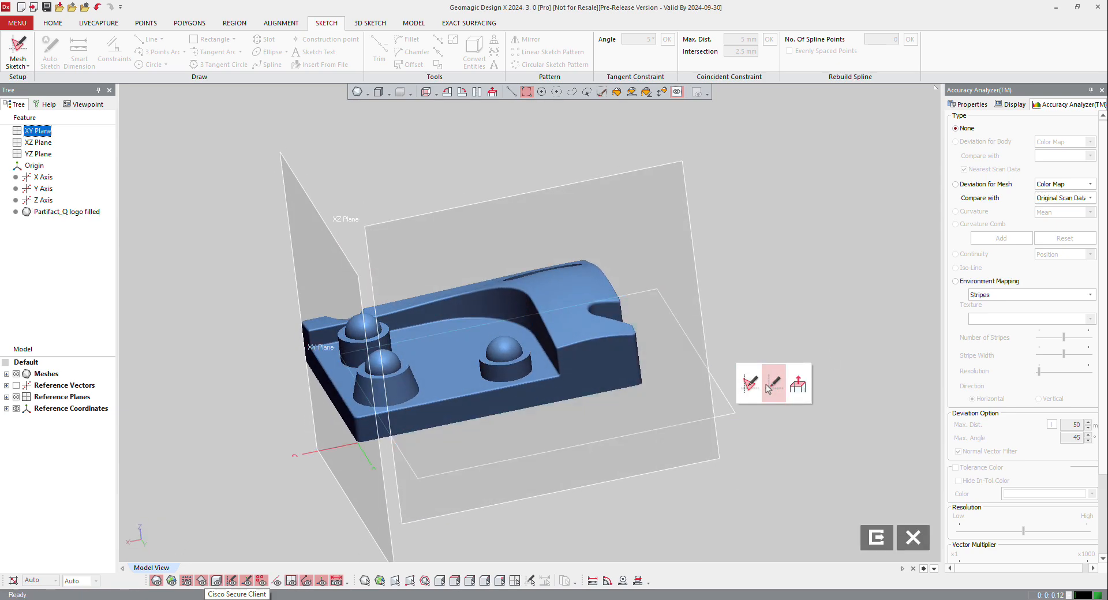
click(773, 383)
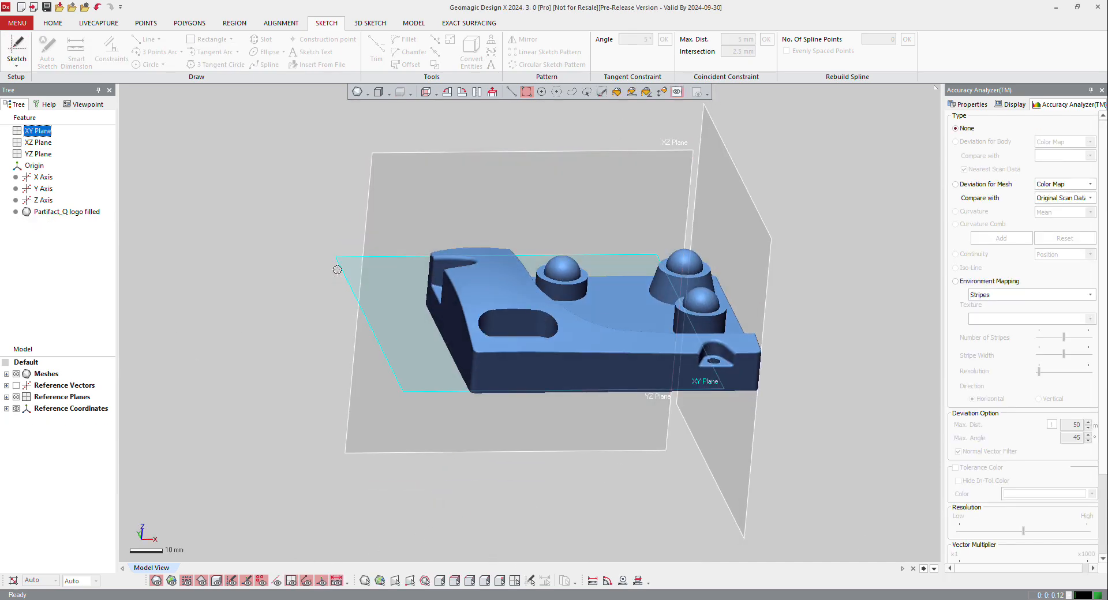
right_click(358, 266)
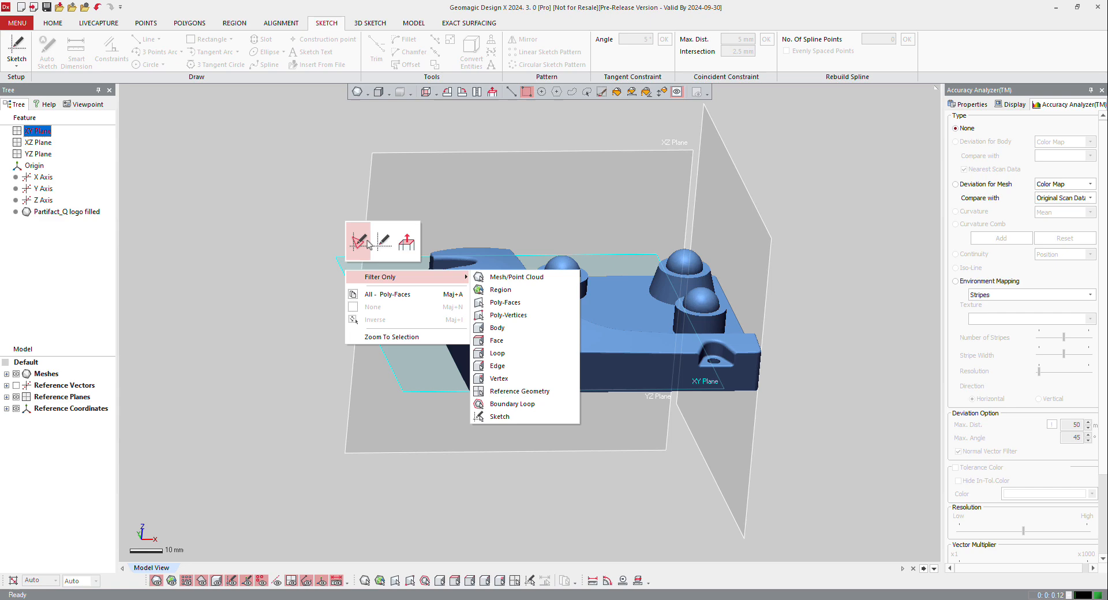
mouse_move(399, 199)
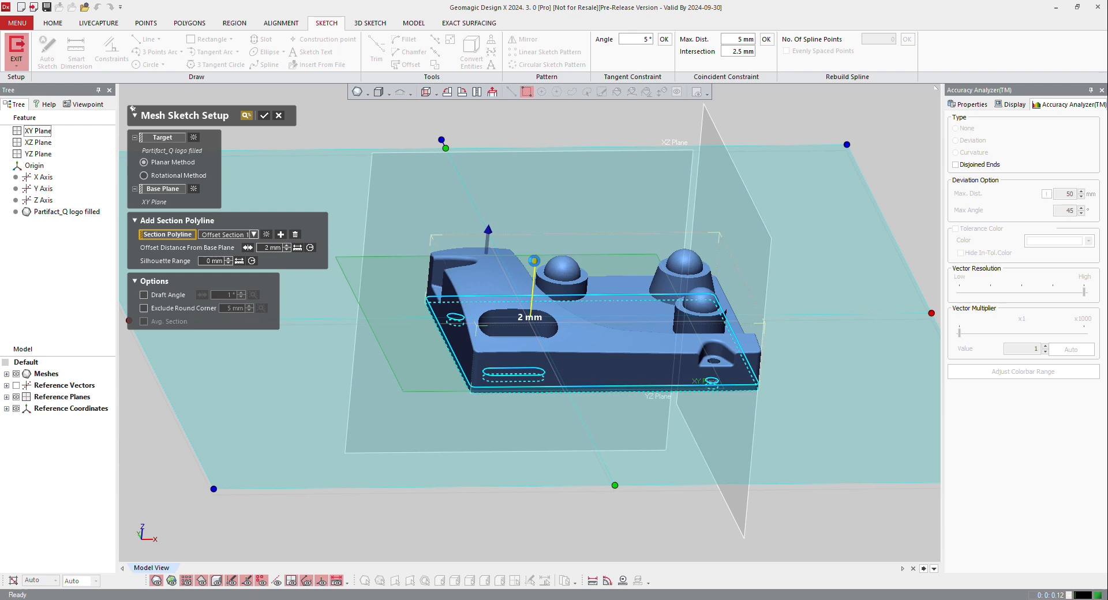
click(264, 115)
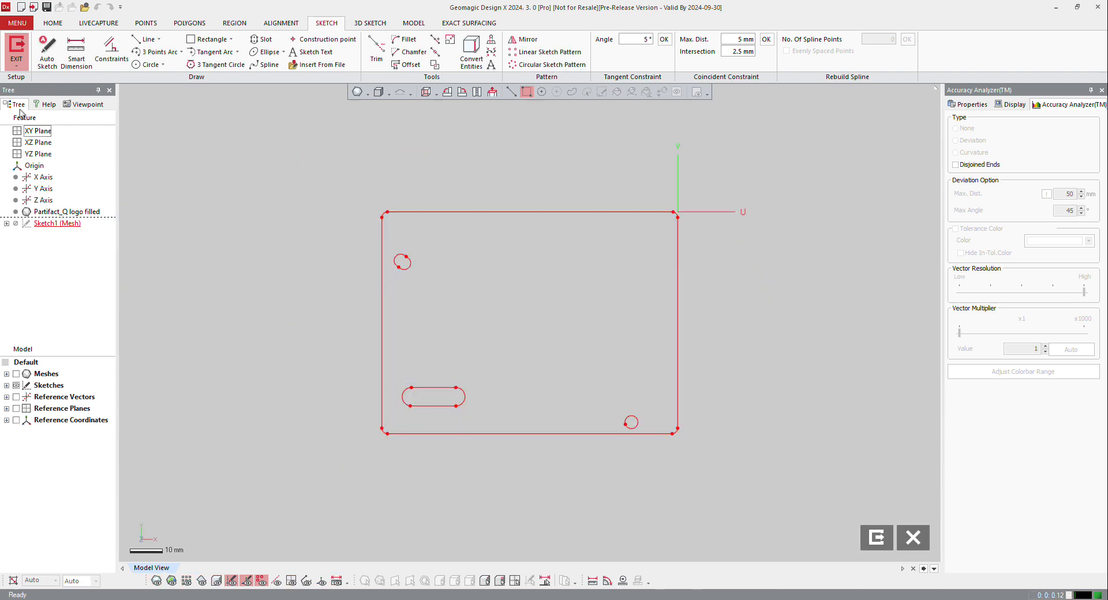
Auto Sketch the section with an adjusted segmentation resolution, fitting constrained lines and arcs
click(46, 50)
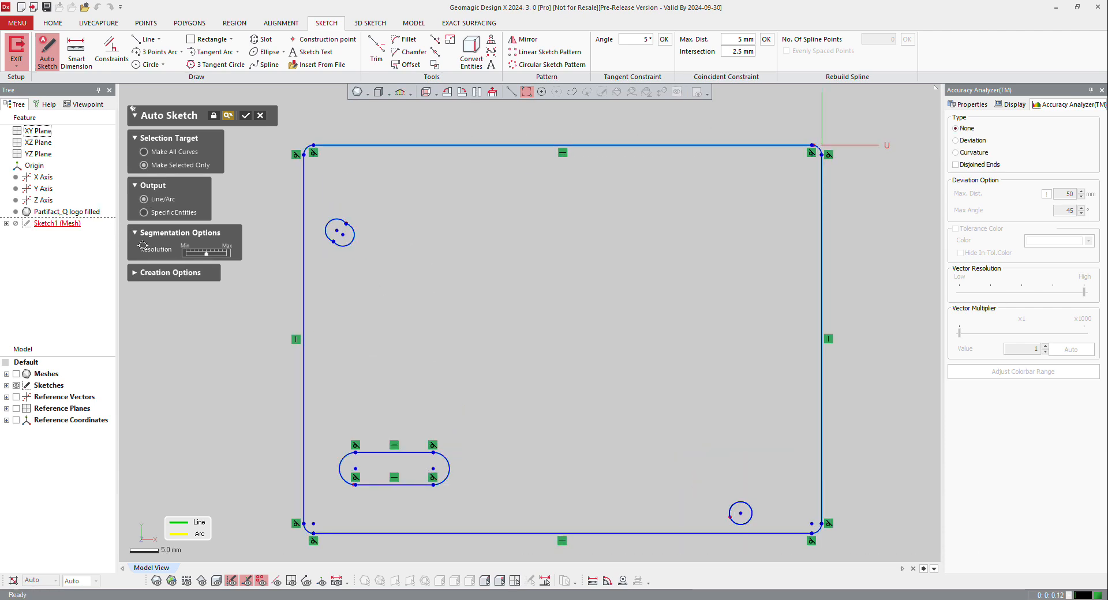
drag(206, 253, 209, 253)
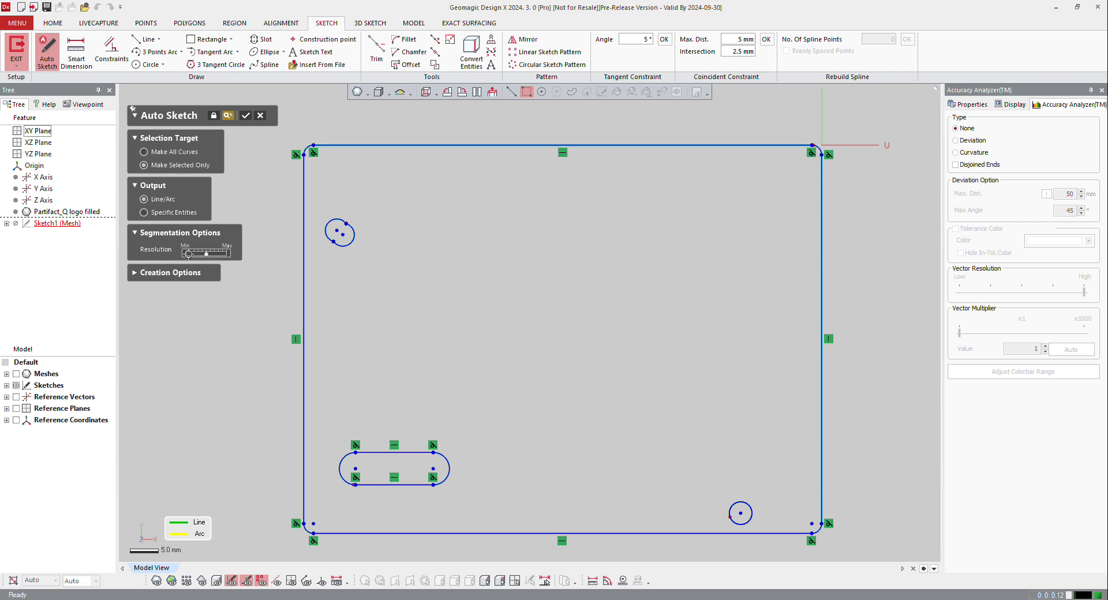
drag(190, 253, 220, 253)
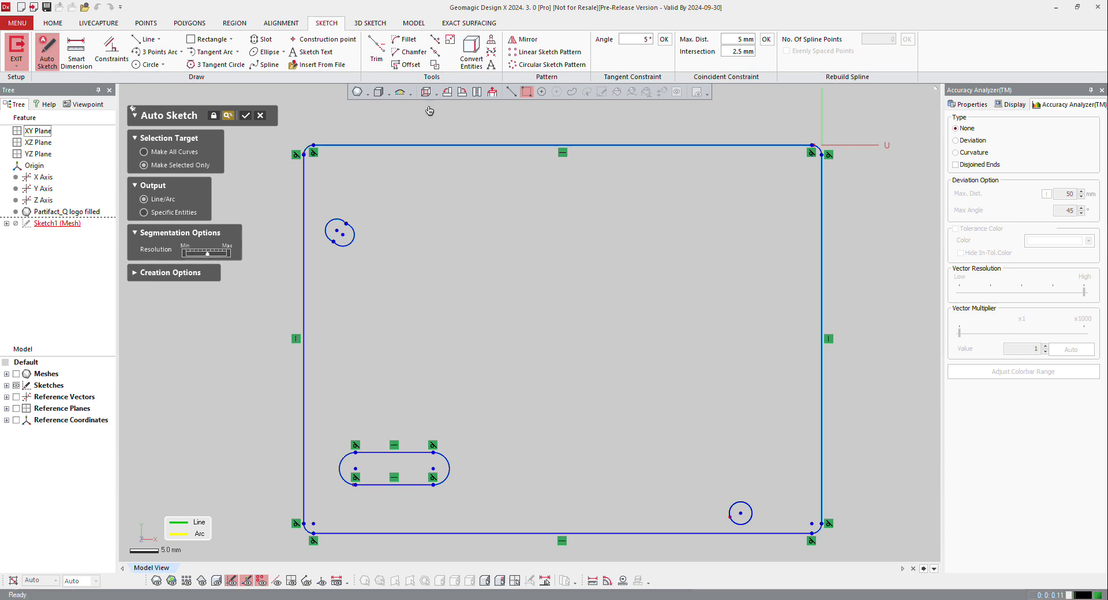
click(169, 273)
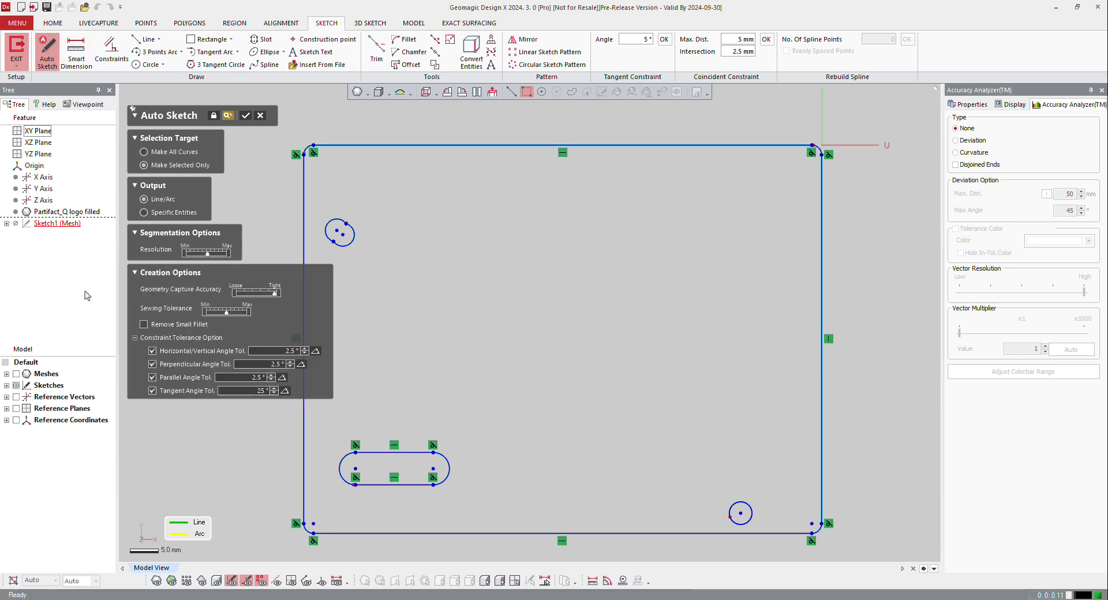
mouse_move(320, 346)
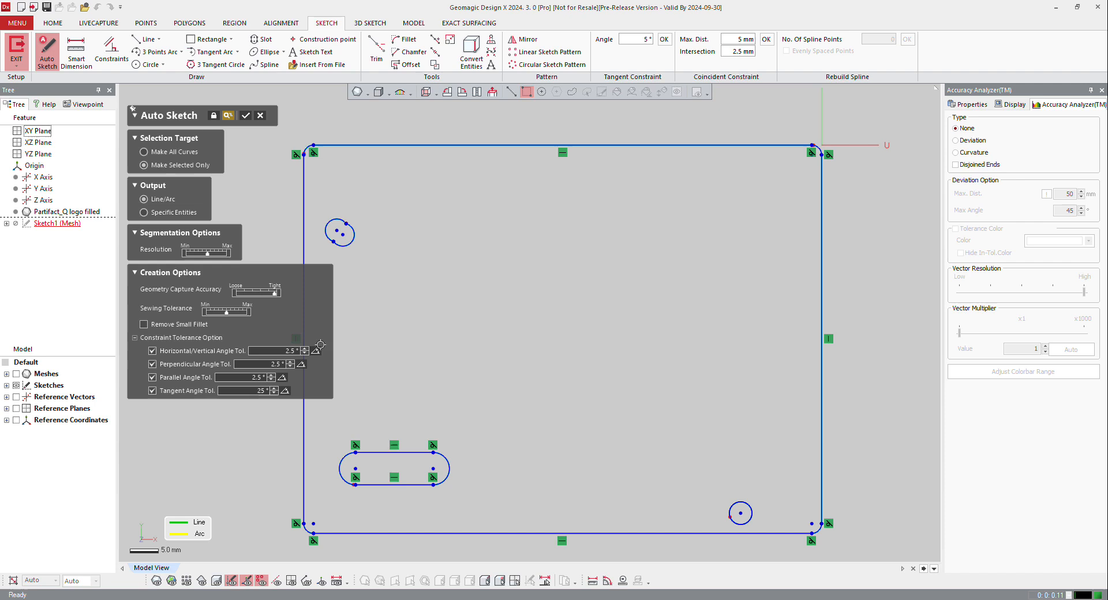
mouse_move(194, 325)
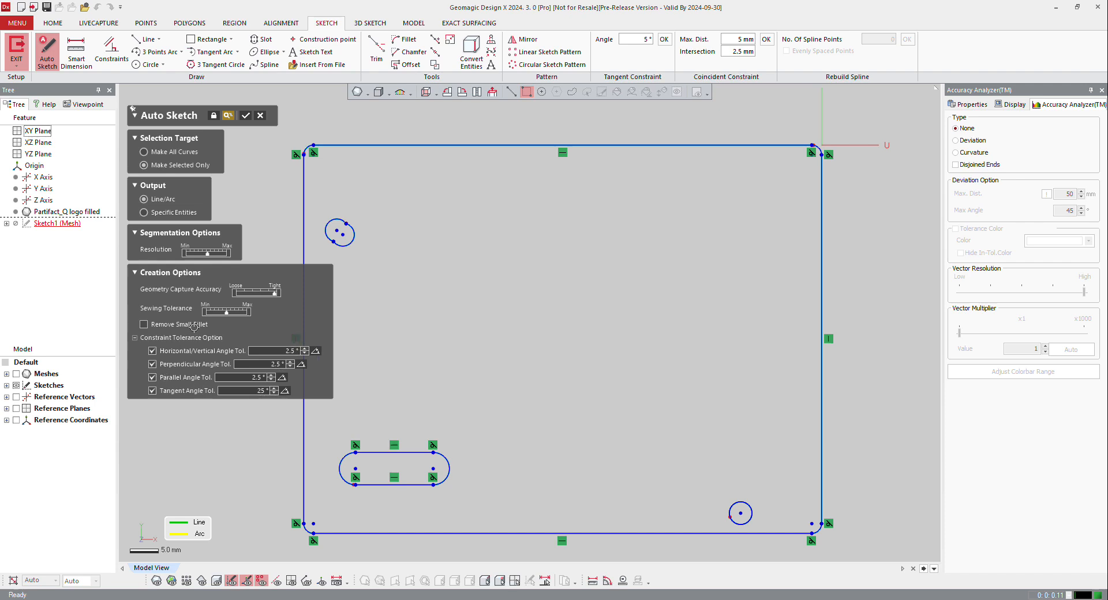
click(245, 115)
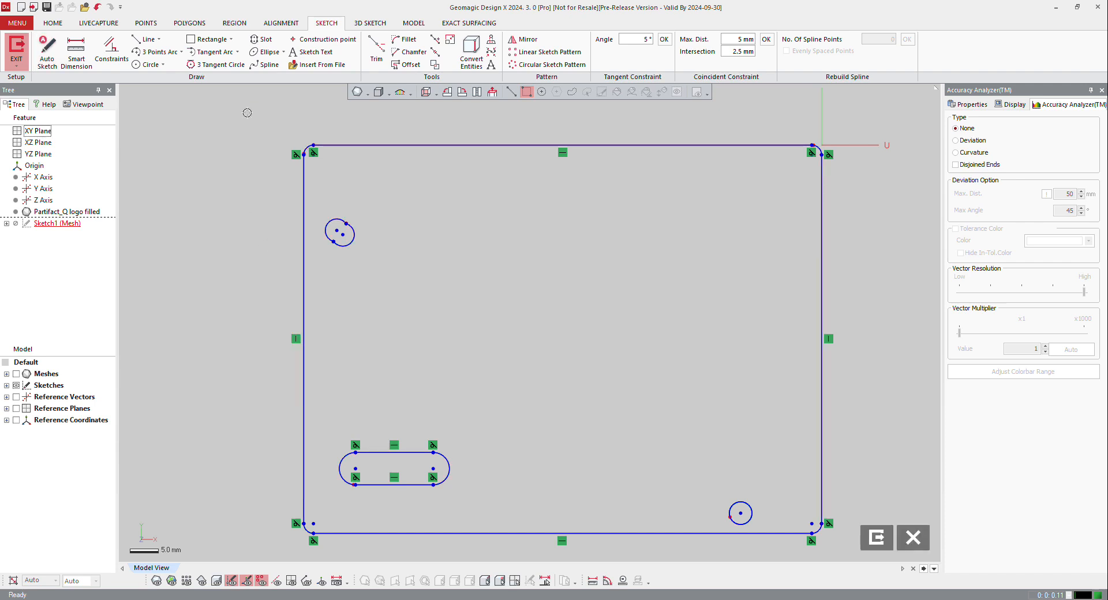
Window-select the upper-left hole circle and apply constraints to it
drag(322, 200, 401, 288)
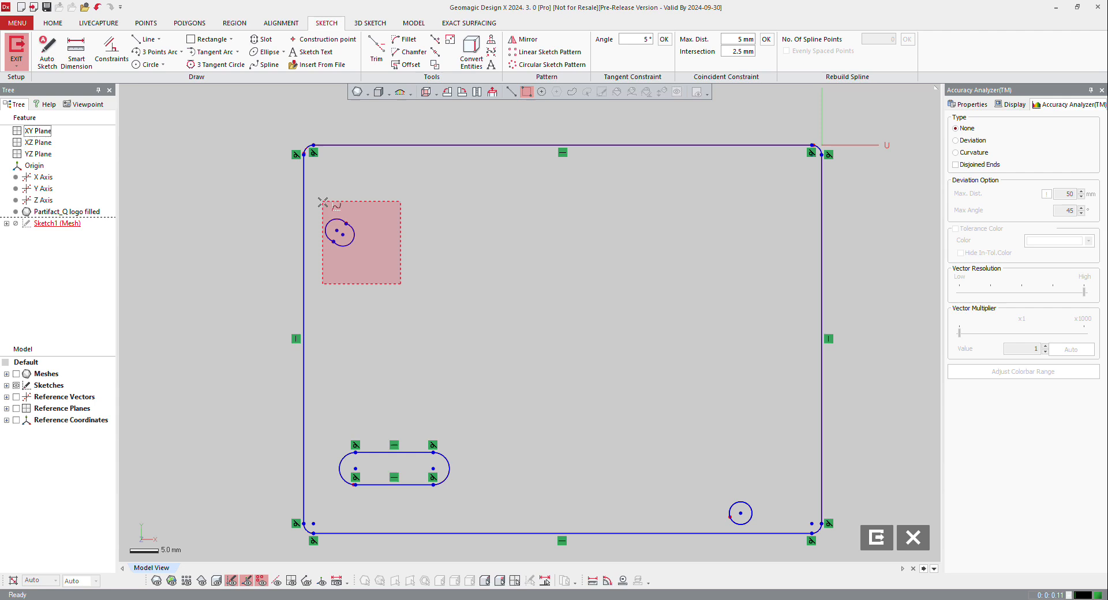
click(111, 50)
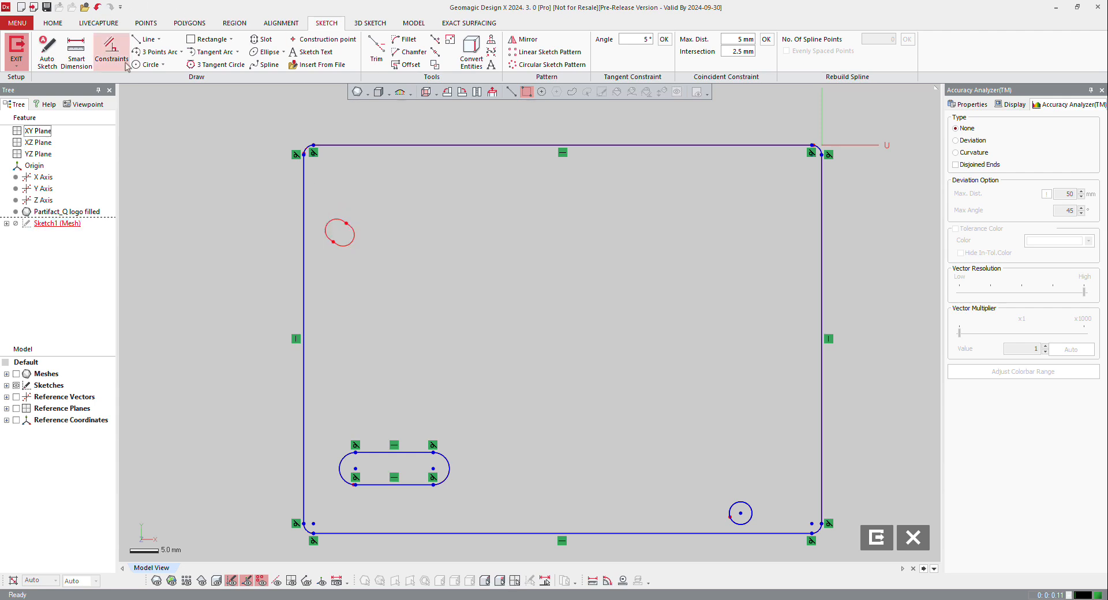
click(261, 40)
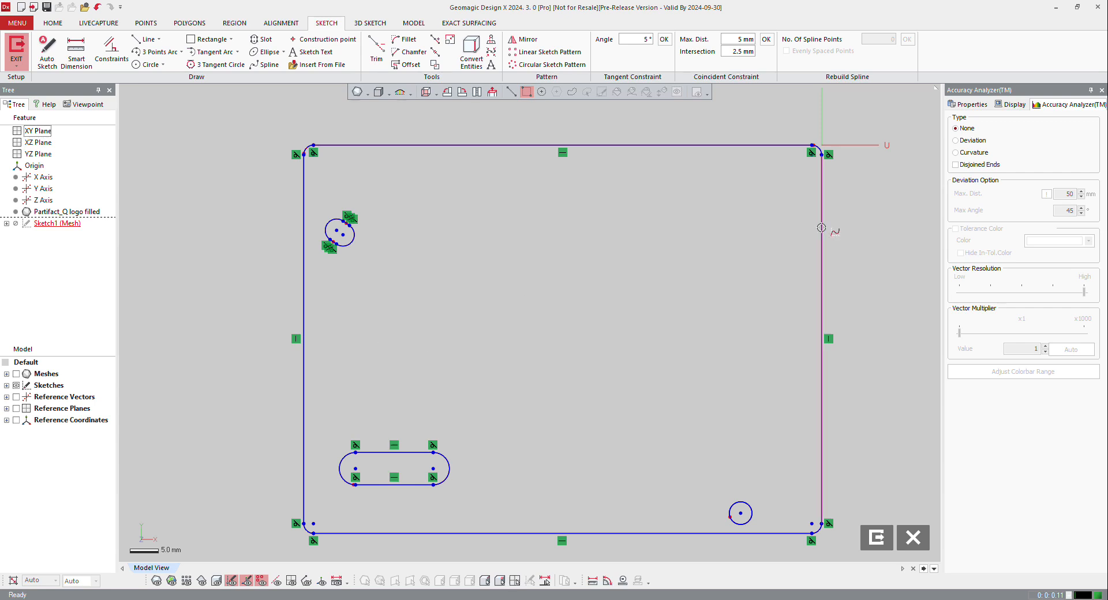
mouse_move(203, 339)
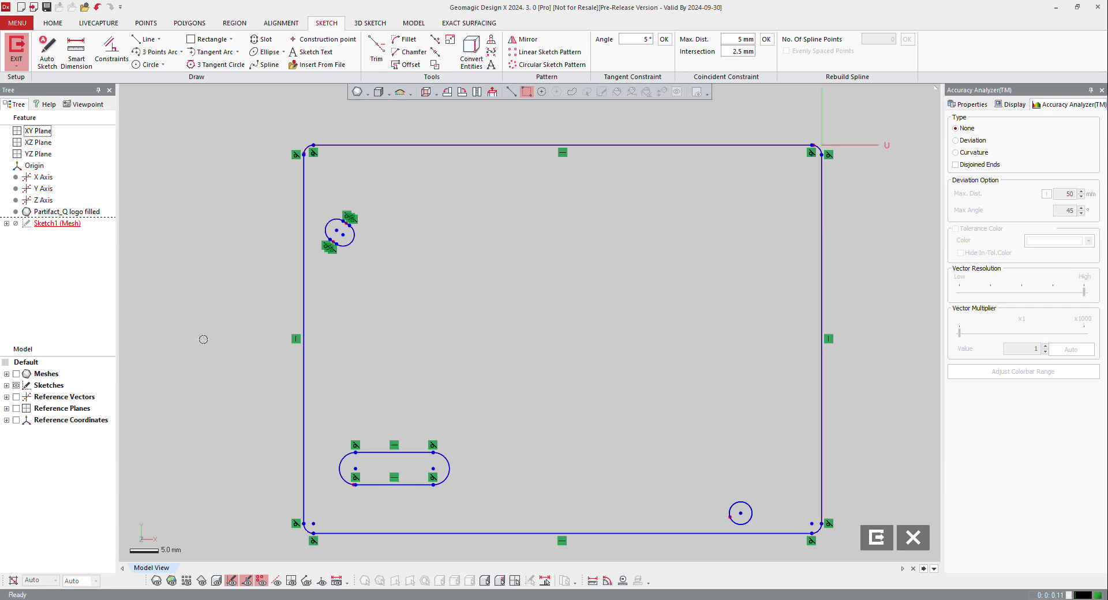
mouse_move(16, 50)
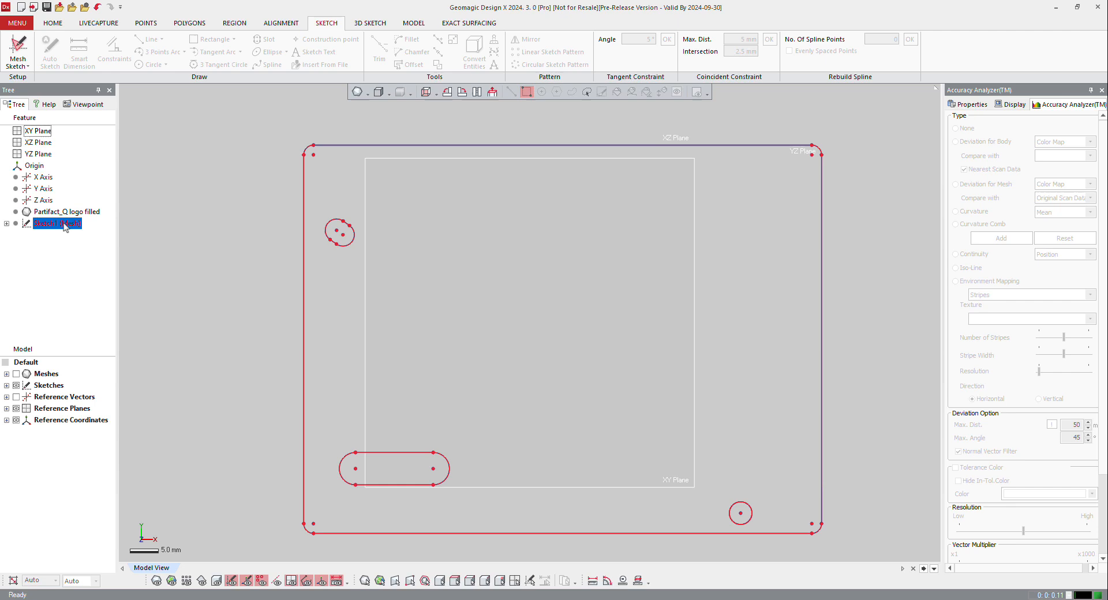
Reopen Sketch1 (Mesh) from the feature tree for editing
click(57, 224)
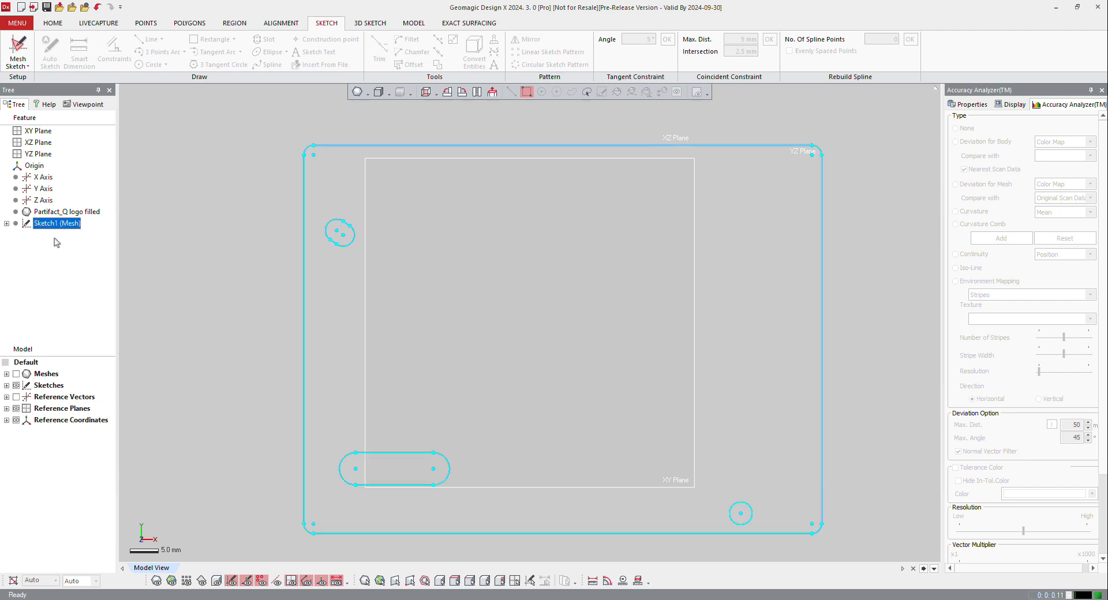
click(56, 224)
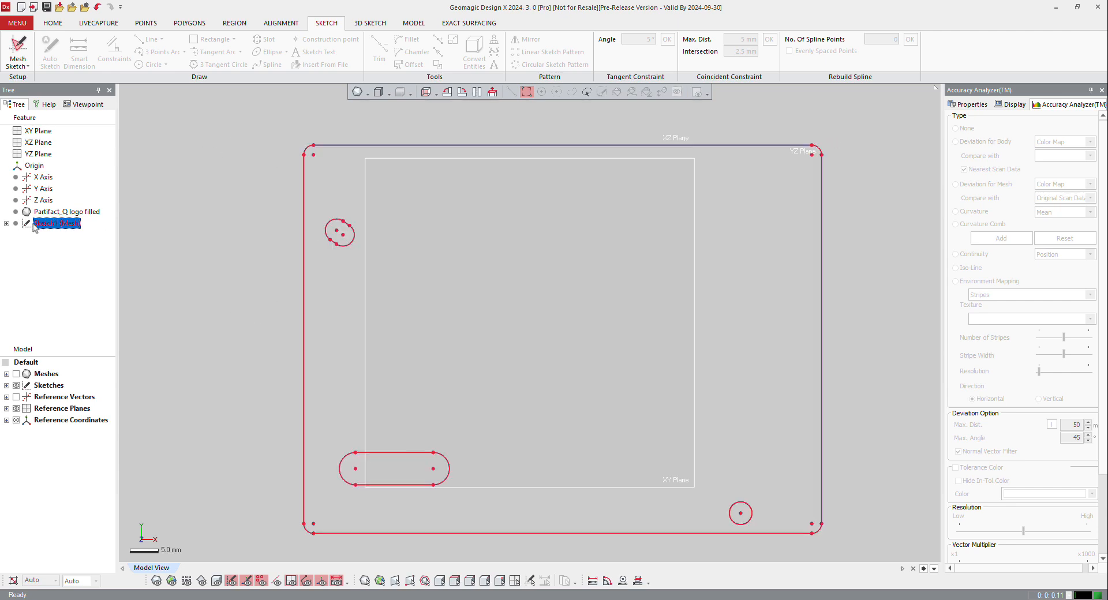
double_click(57, 224)
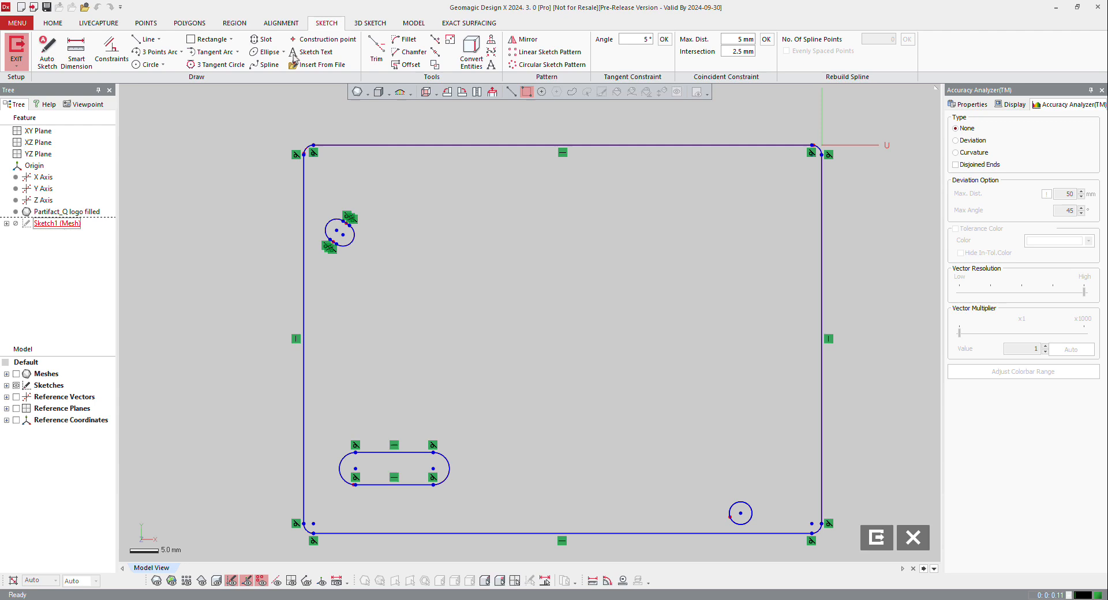
Add the sketch text 'Test of DX' in Arial Black at the middle of the sketch
click(311, 51)
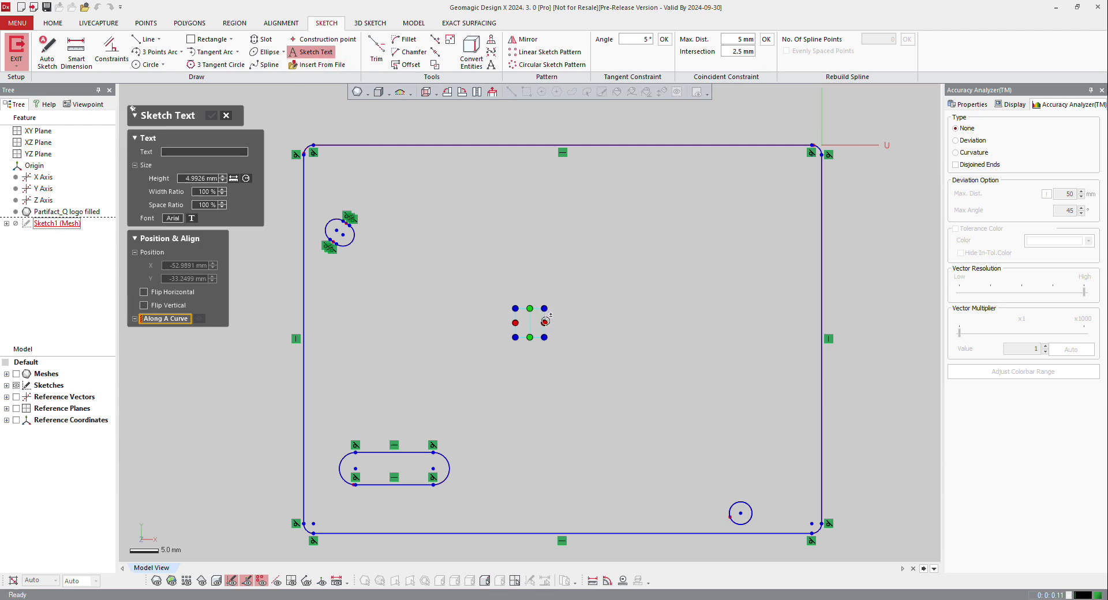
click(203, 151)
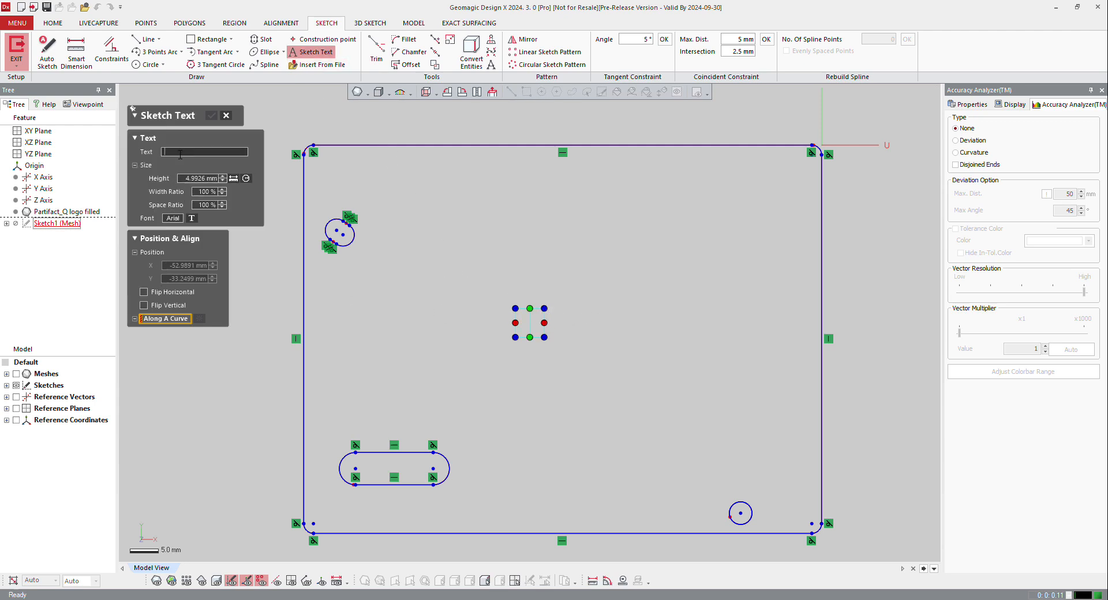
text(Test of D)
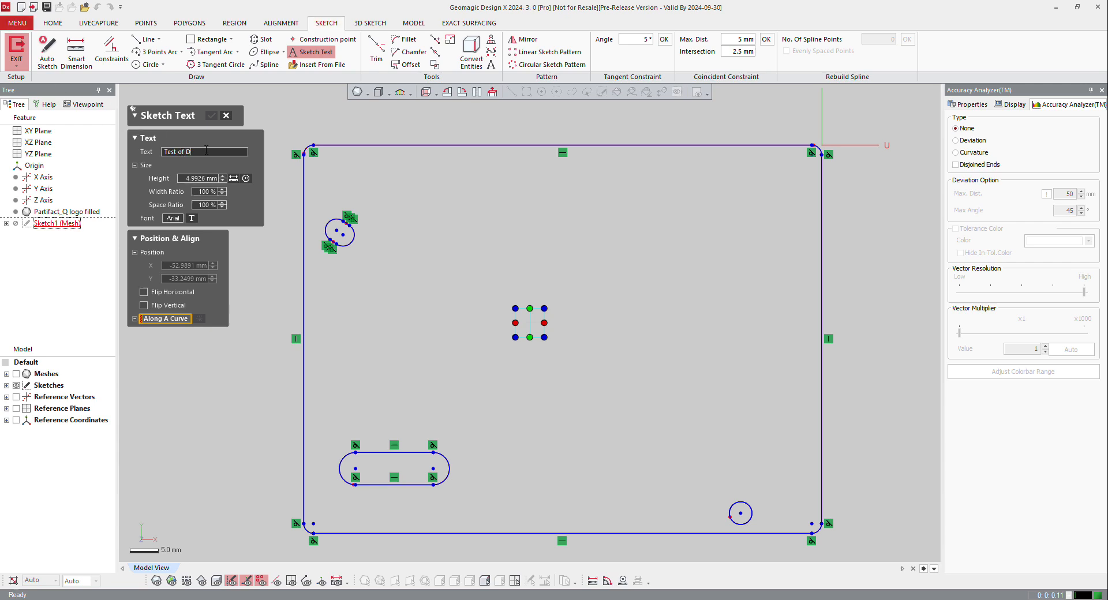
text(X)
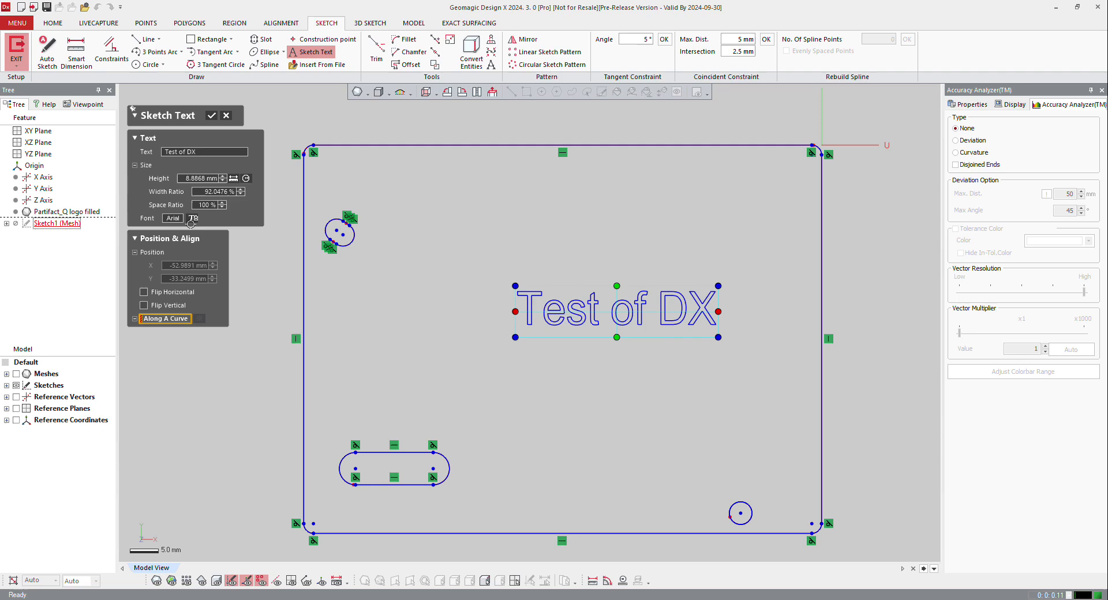
click(192, 218)
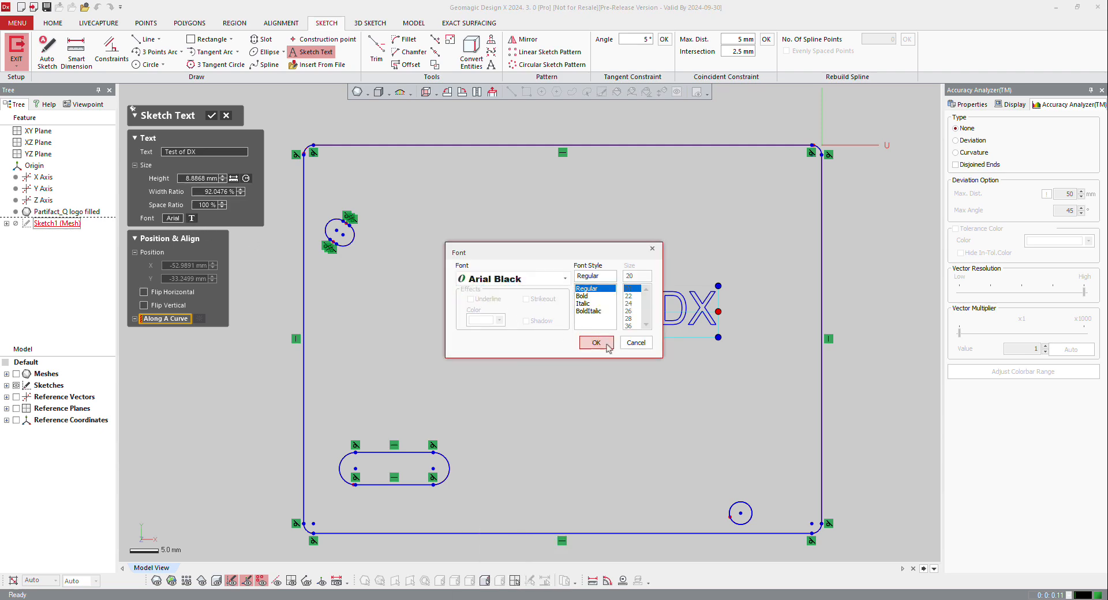
click(596, 341)
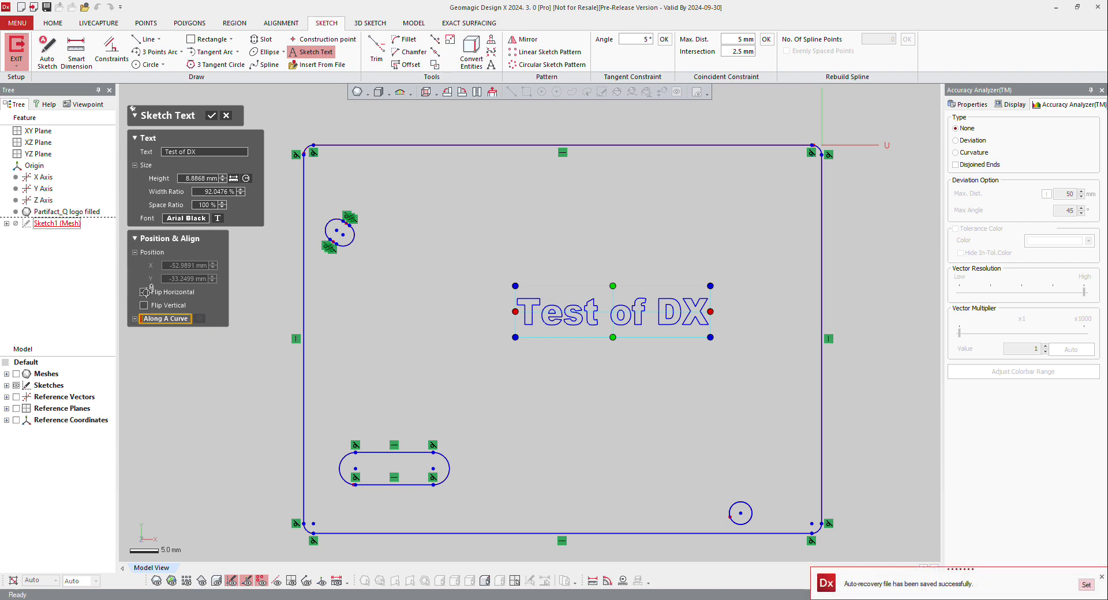
click(211, 114)
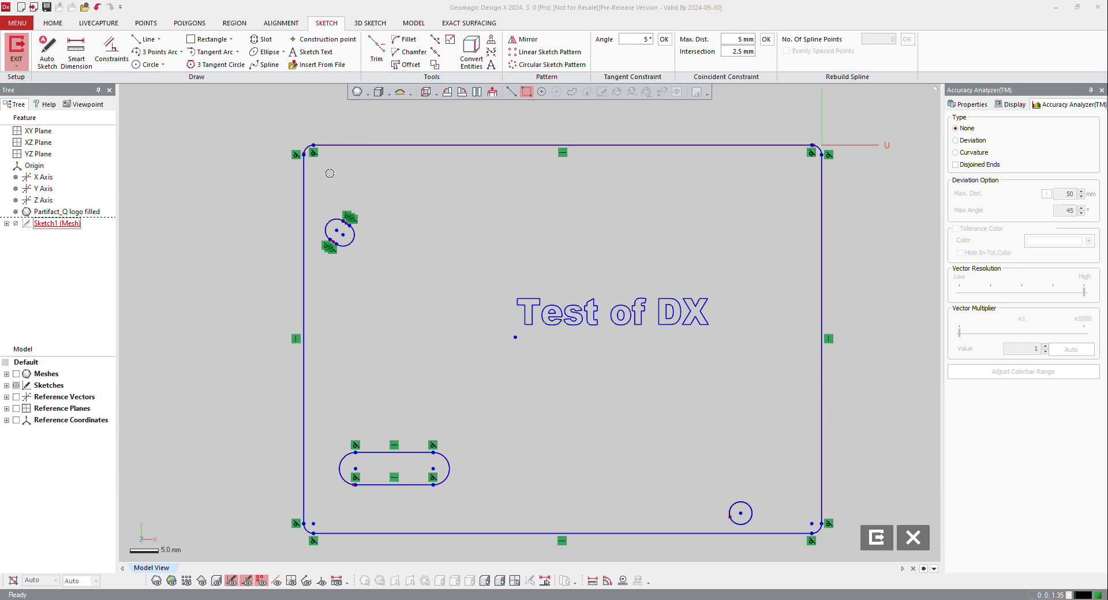
Start importing a DXF file into the sketch with Insert From File
click(322, 65)
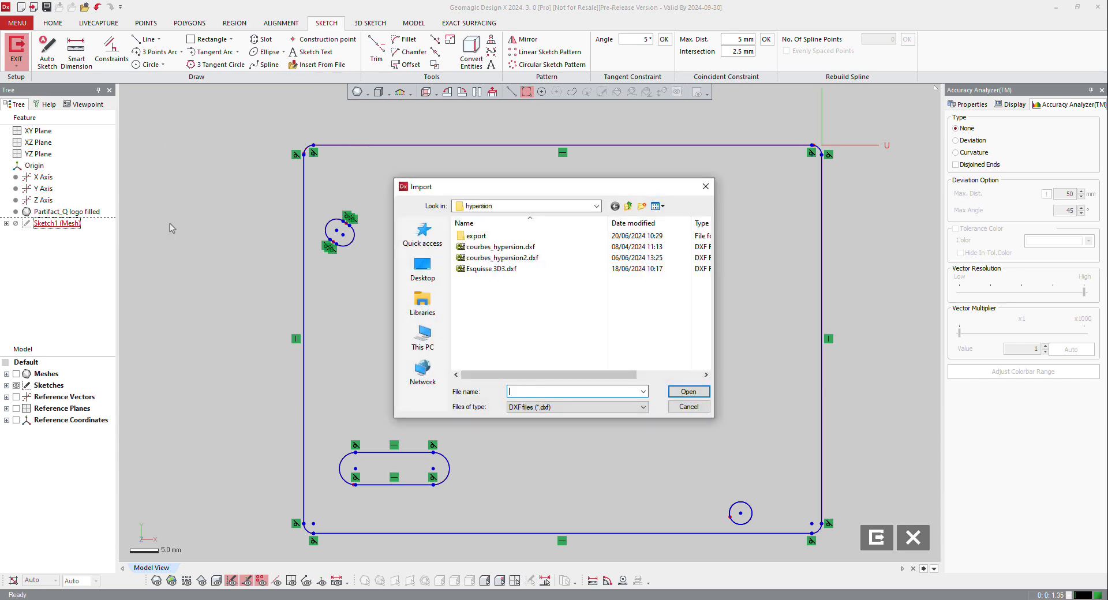